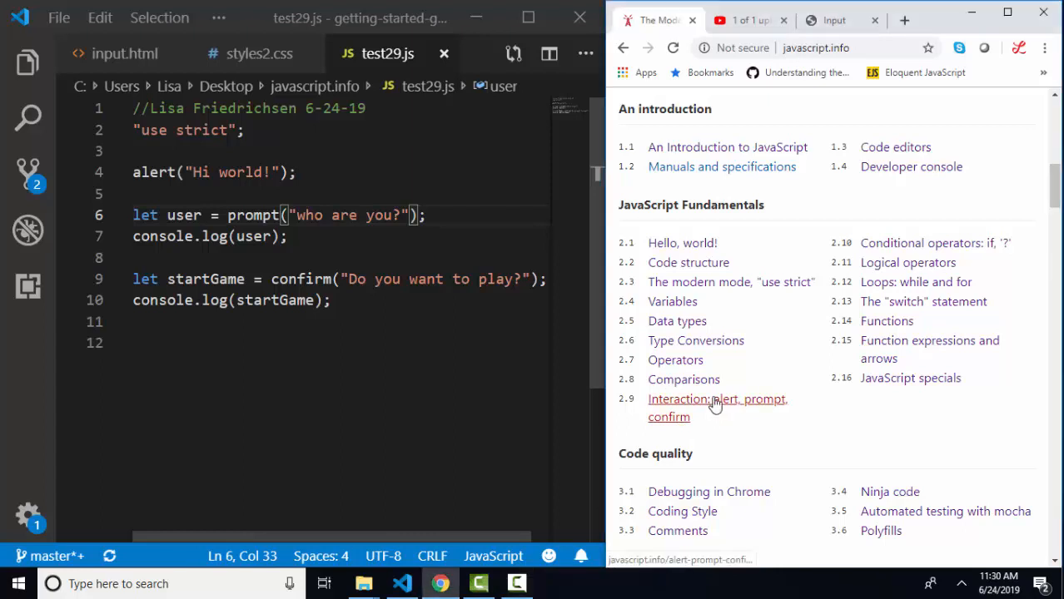
Open the 'Interaction: alert, prompt, confirm' lesson, then return to the local Input page.
left_click(715, 399)
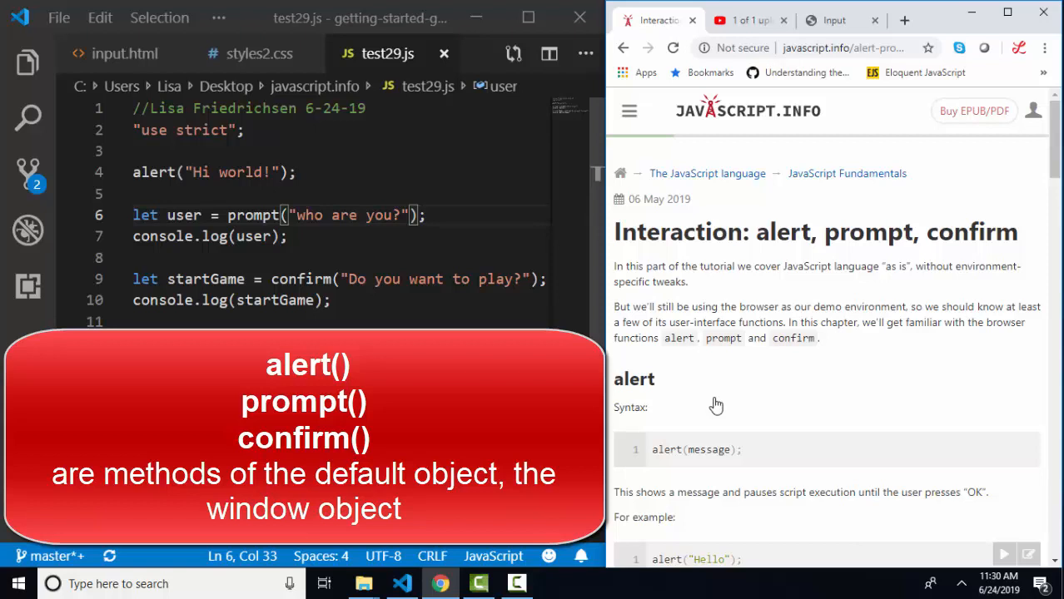
left_click(832, 20)
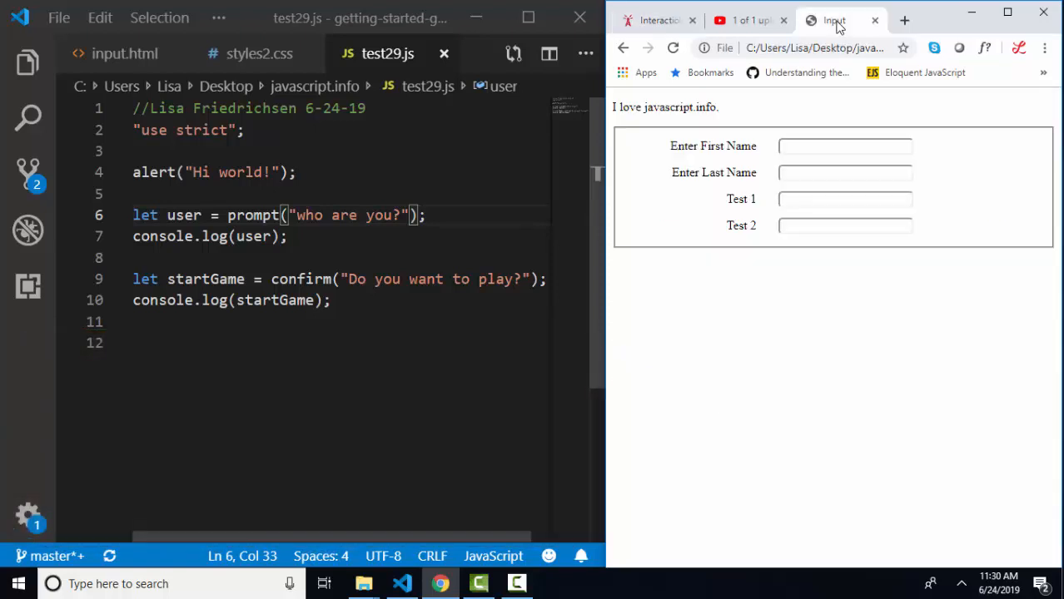
mouse_move(842, 252)
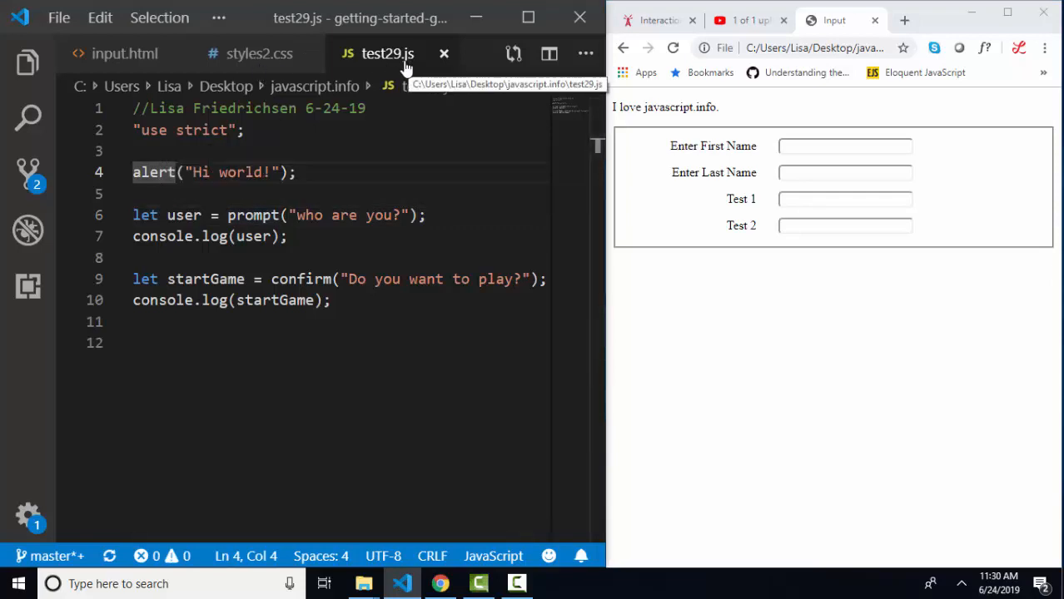
left_click(124, 54)
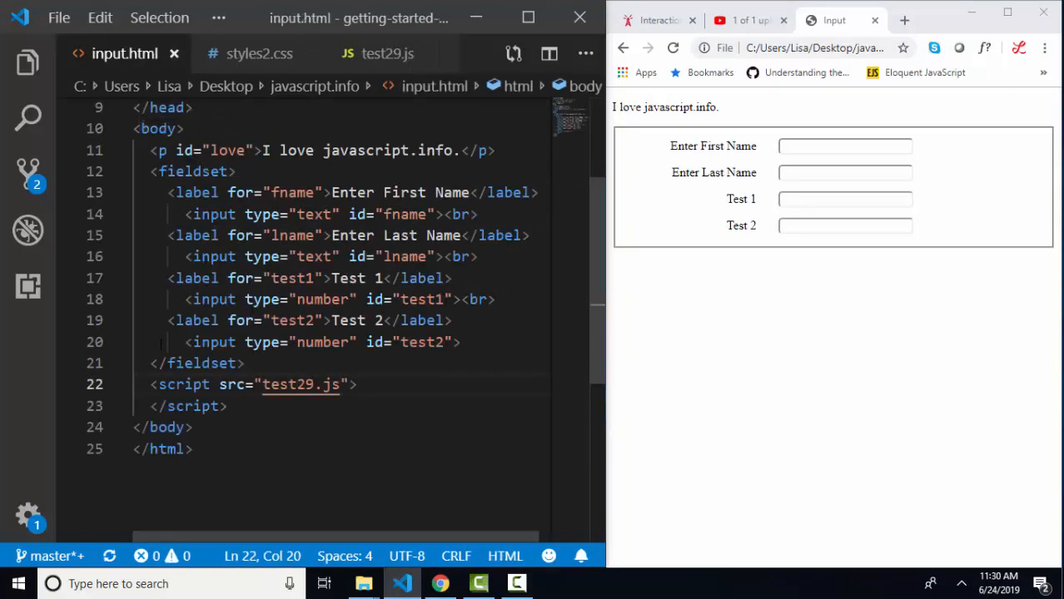
left_click_drag(150, 382, 228, 406)
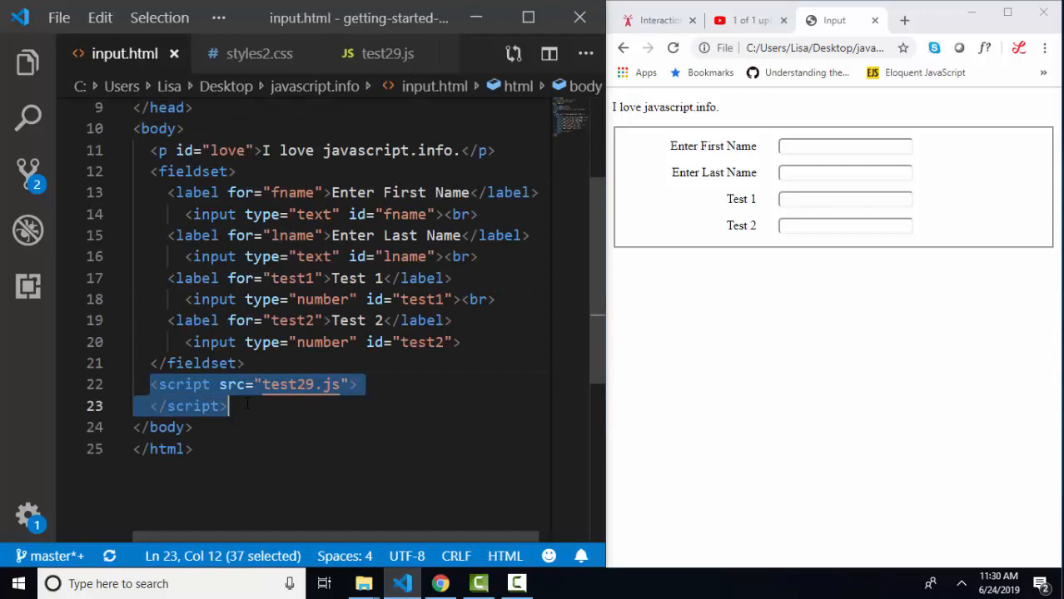
left_click(376, 53)
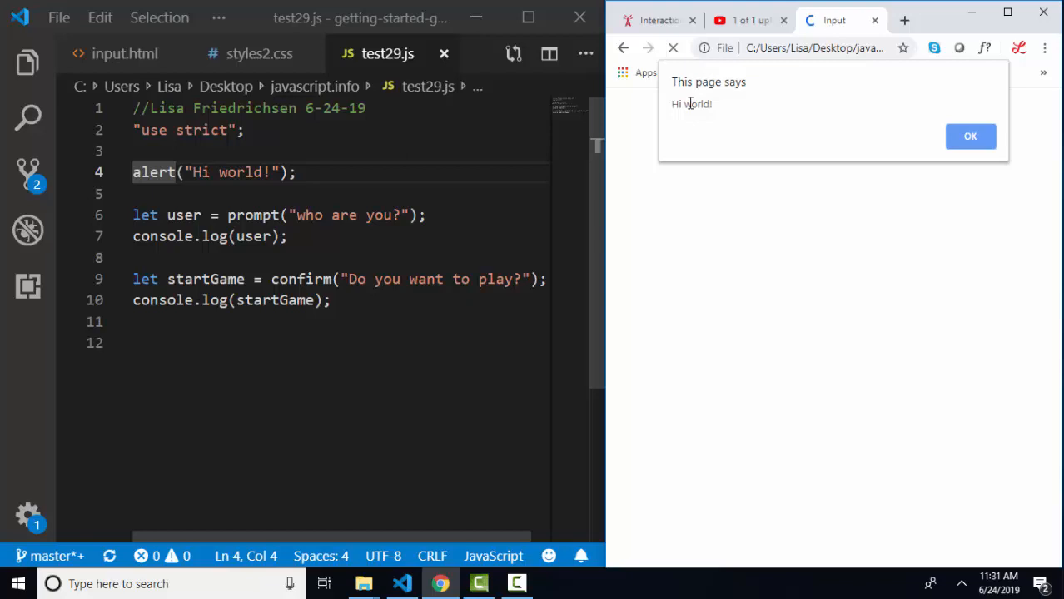
mouse_move(814, 138)
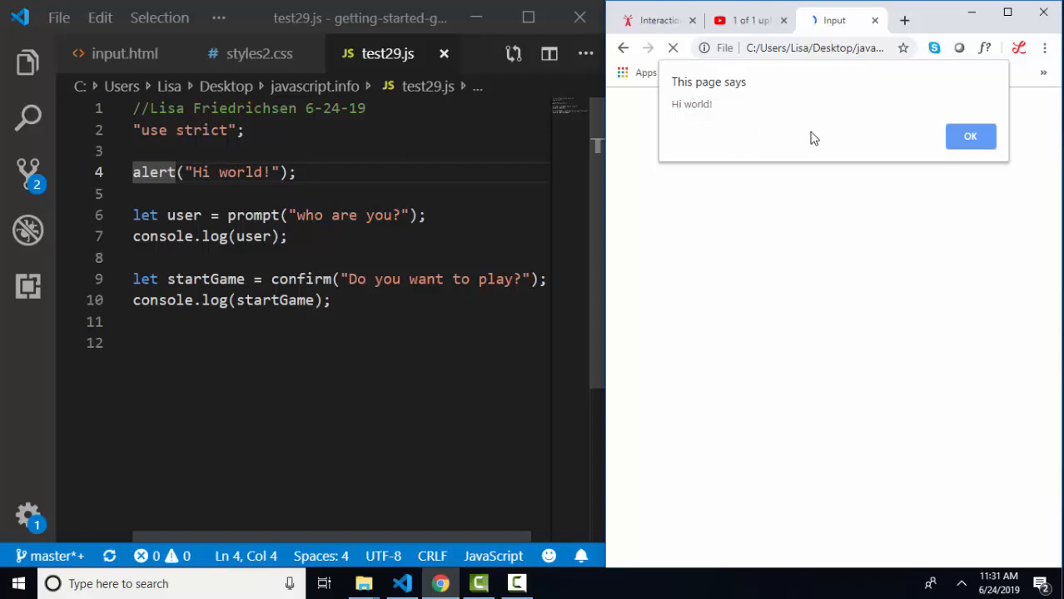
mouse_move(736, 123)
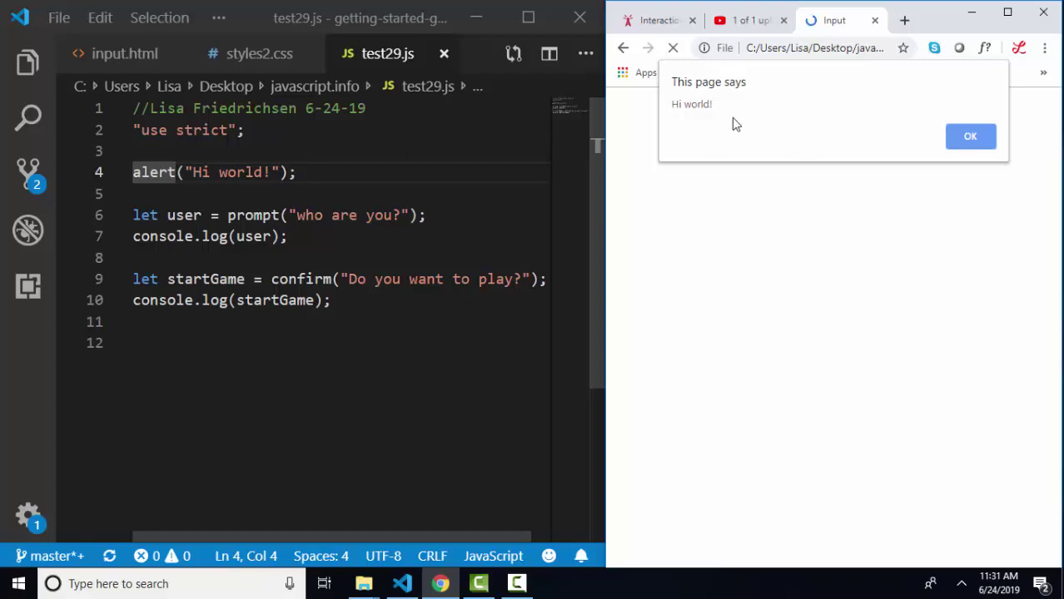
mouse_move(799, 120)
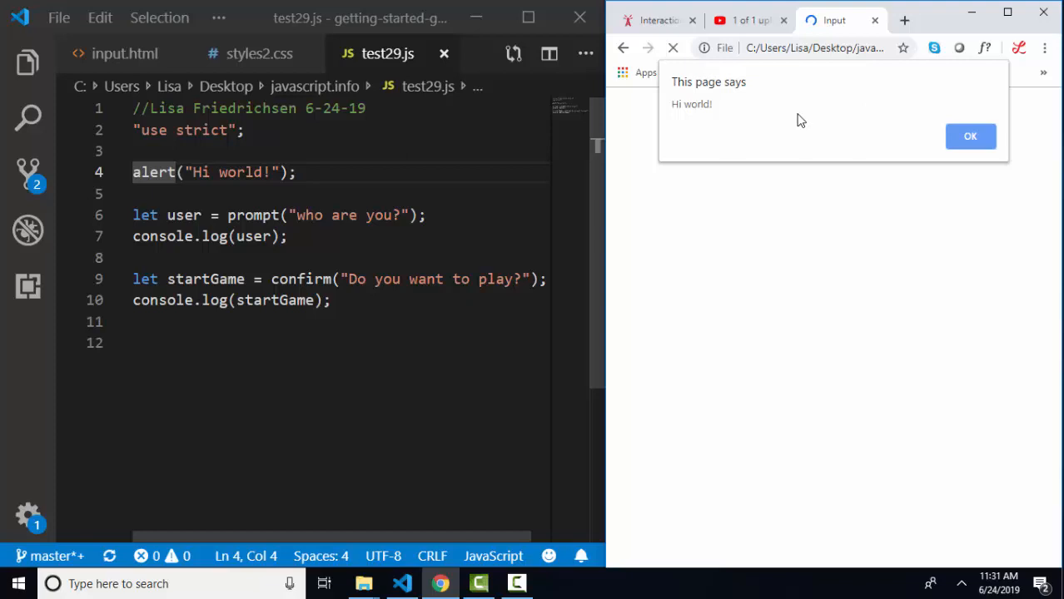
mouse_move(956, 170)
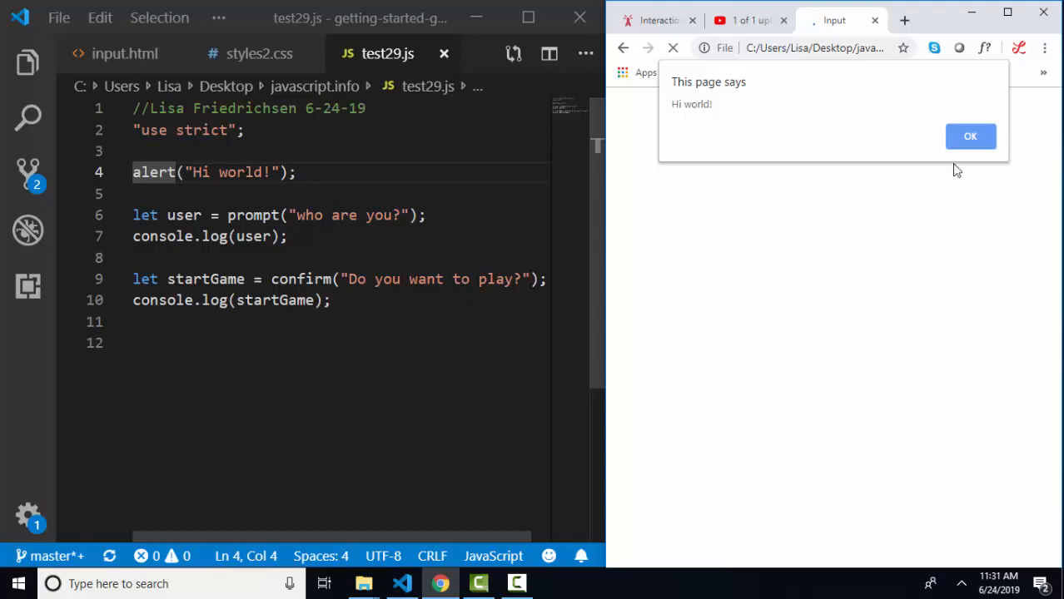
mouse_move(971, 137)
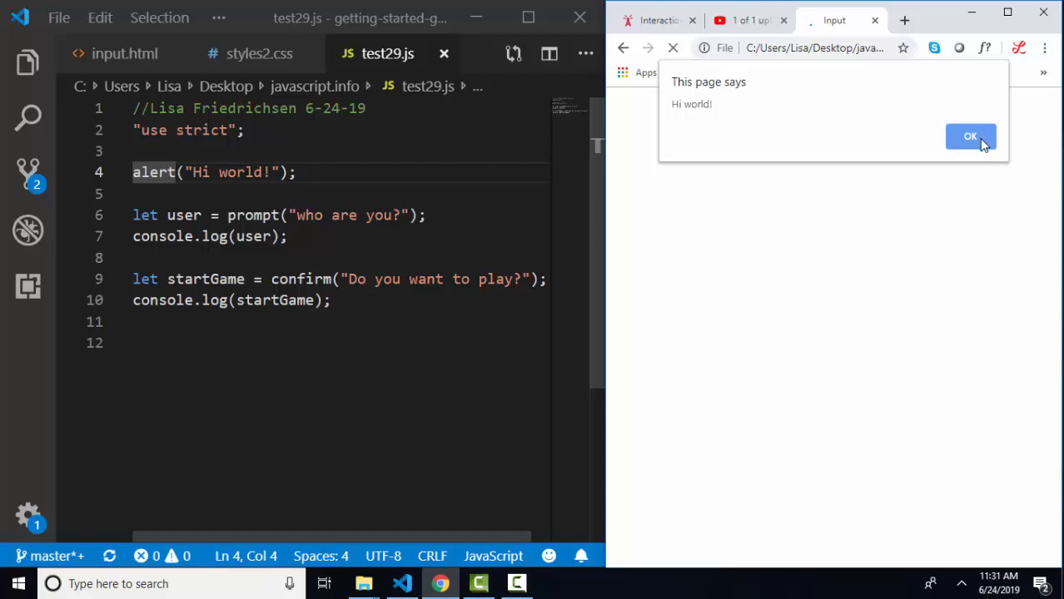
Dismiss the 'Hi world!' alert and answer the 'who are you?' prompt with 'Lisa'.
left_click(969, 137)
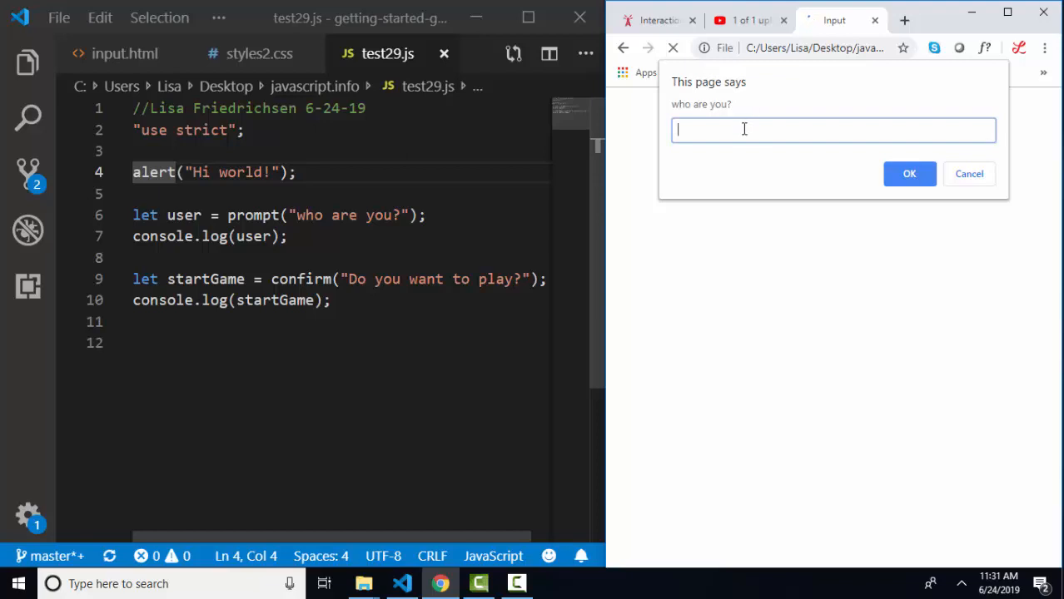
type("Lisa")
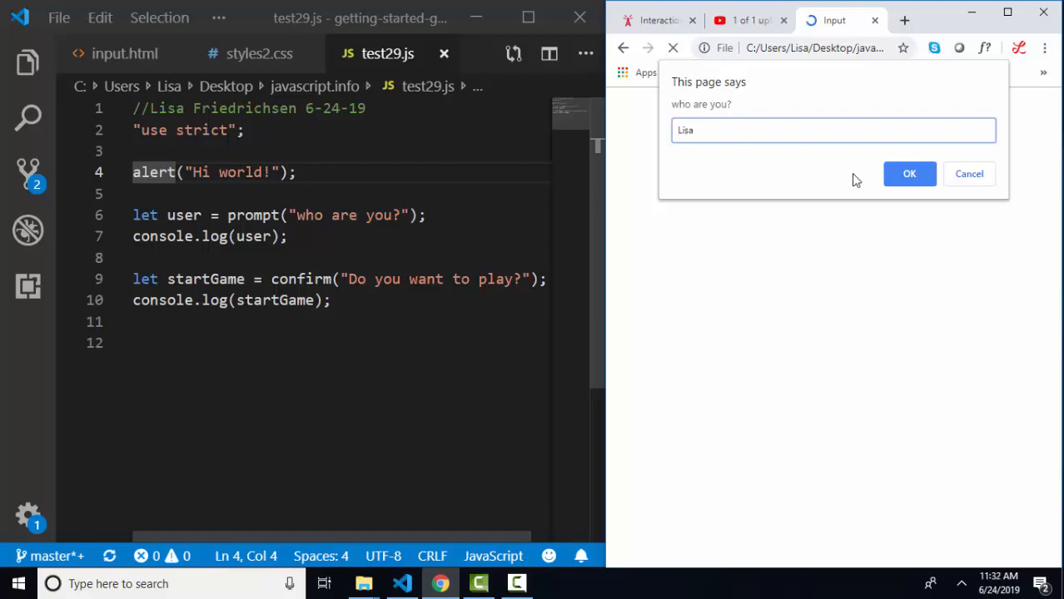
left_click(908, 173)
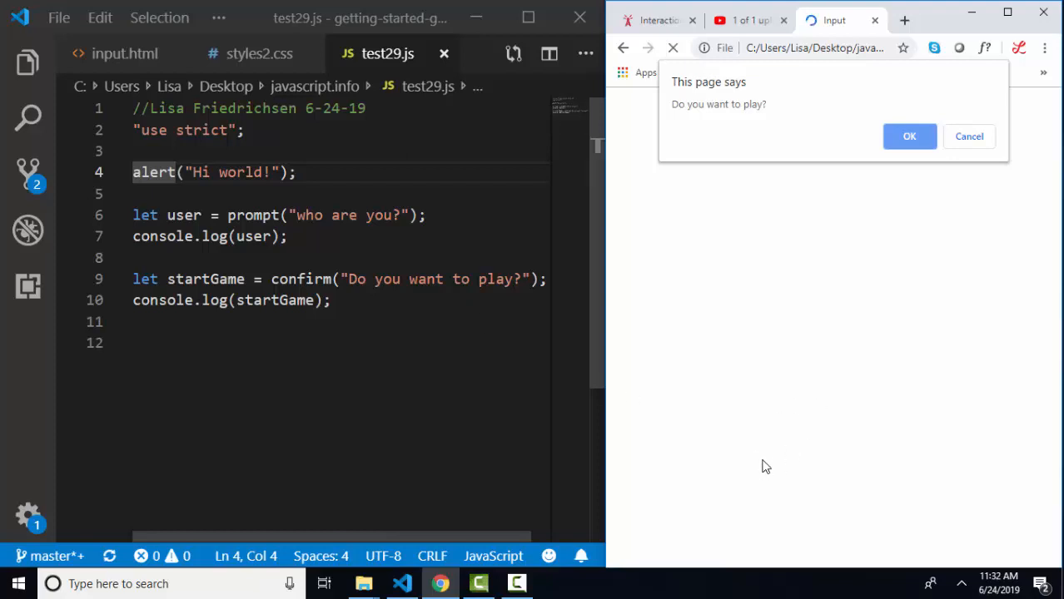
mouse_move(130, 286)
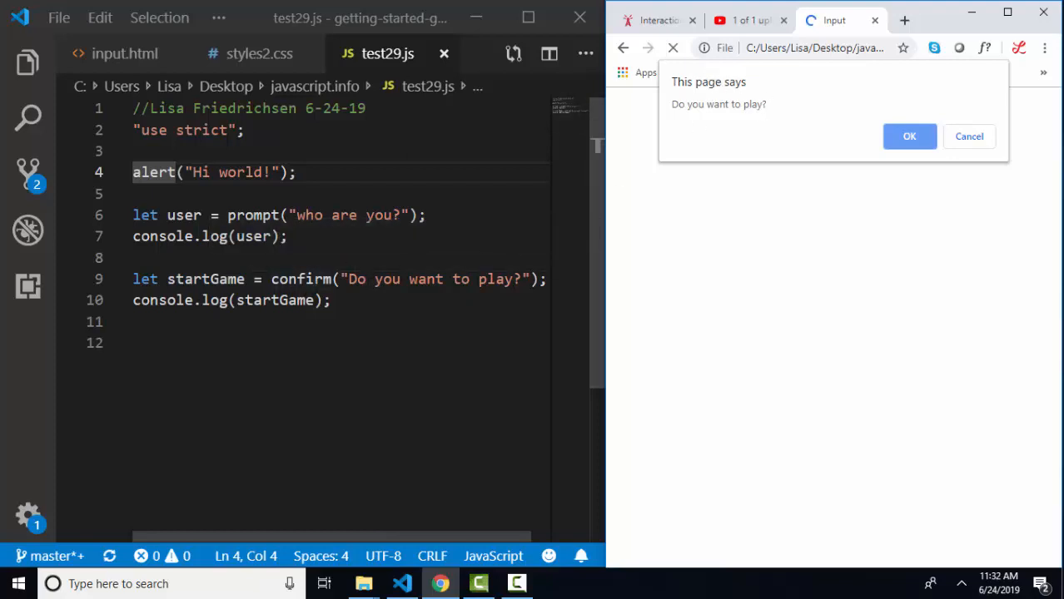
mouse_move(969, 137)
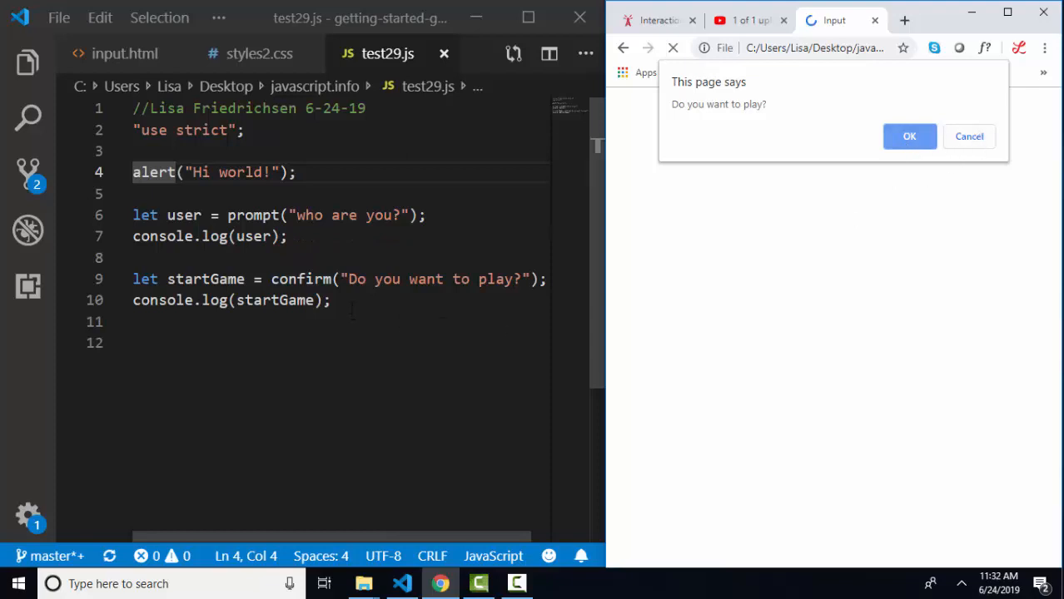
mouse_move(856, 220)
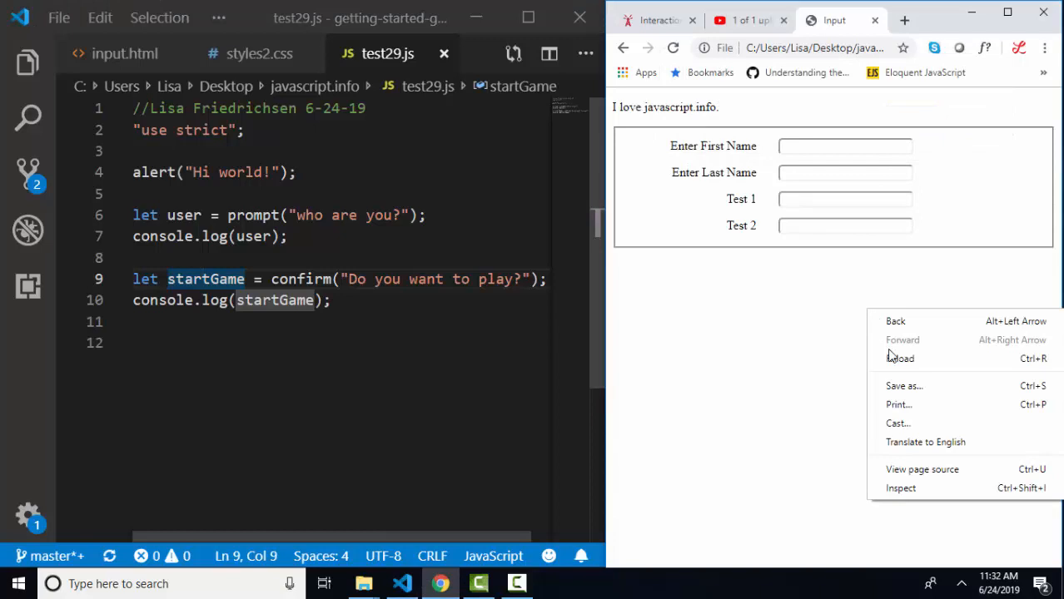
Show the DevTools Console with the logged name and true, then return to the prompt line in test29.js.
left_click(898, 488)
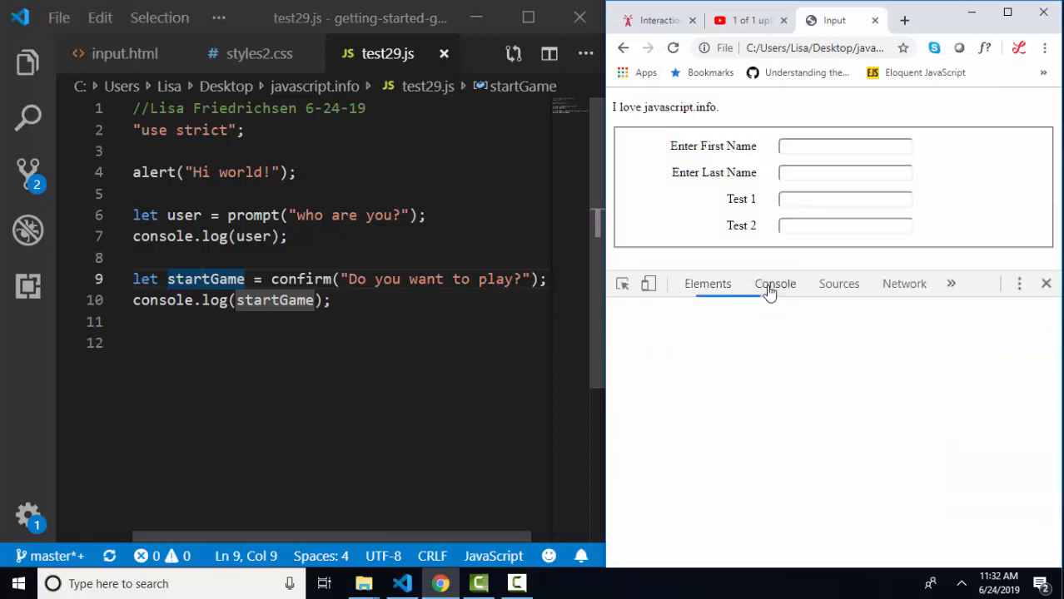
left_click(776, 283)
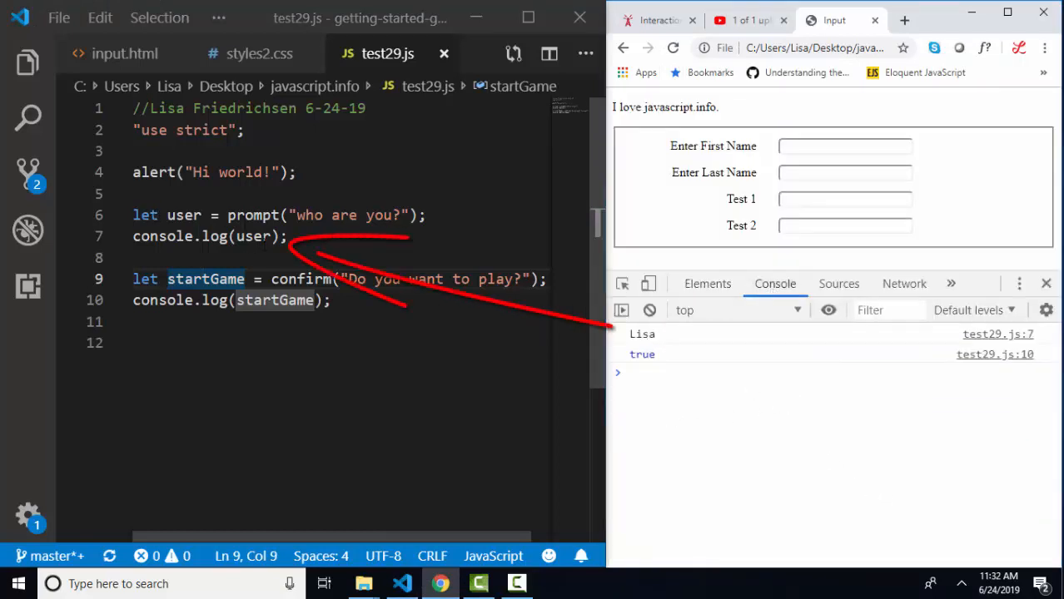
double_click(253, 236)
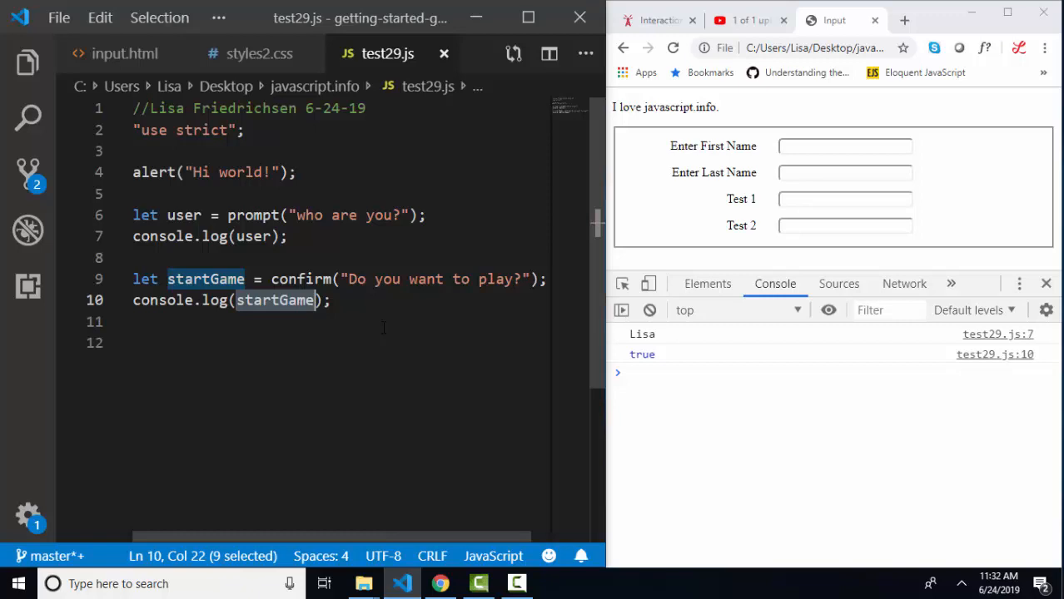
left_click(253, 215)
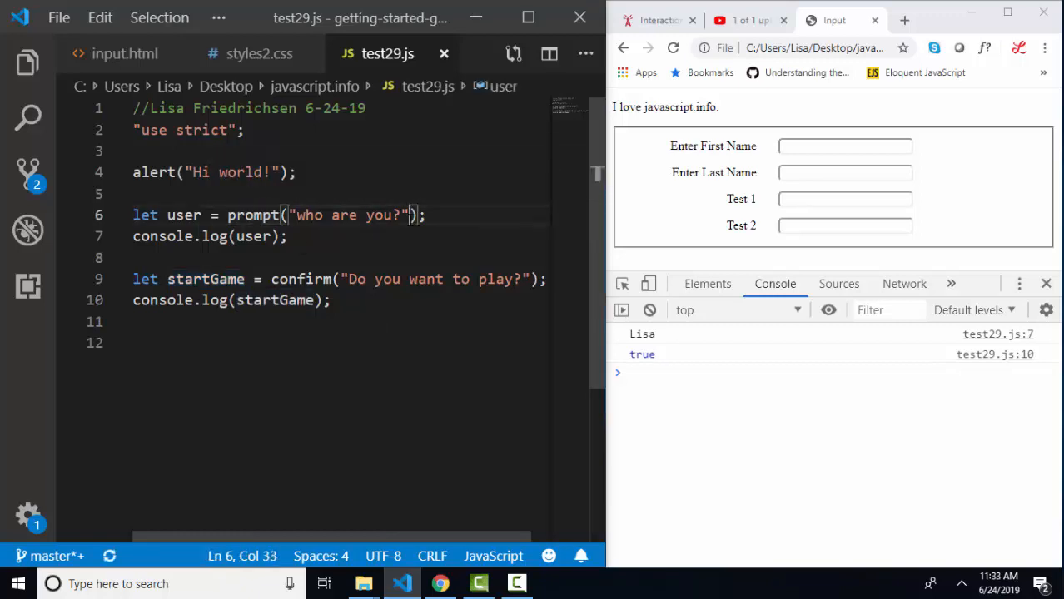
Pass "Lisa" as the prompt's default answer, save test29.js and reload the page.
type(", \"\"")
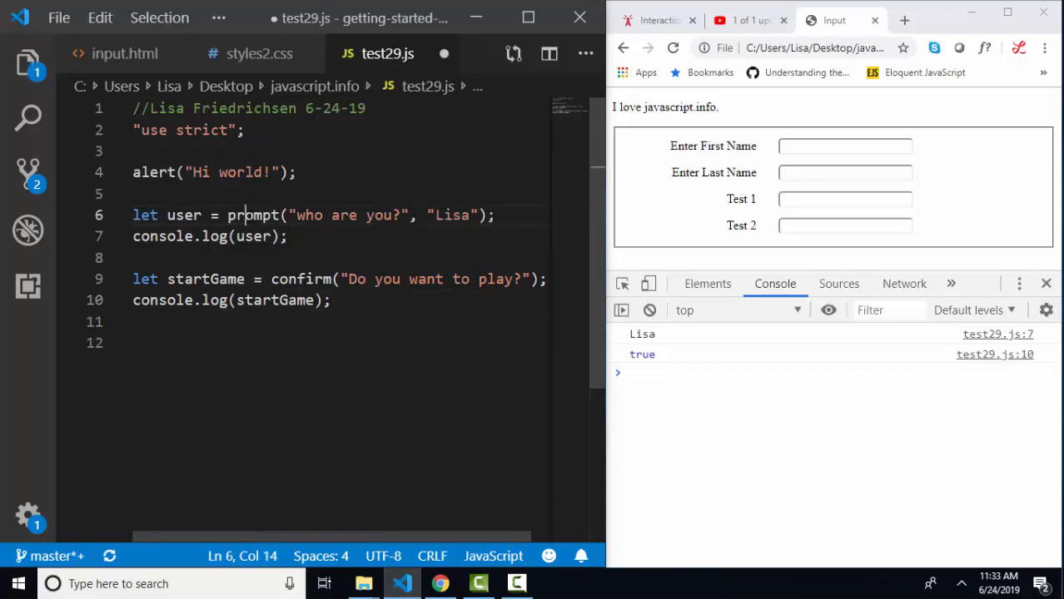
key("ctrl+s")
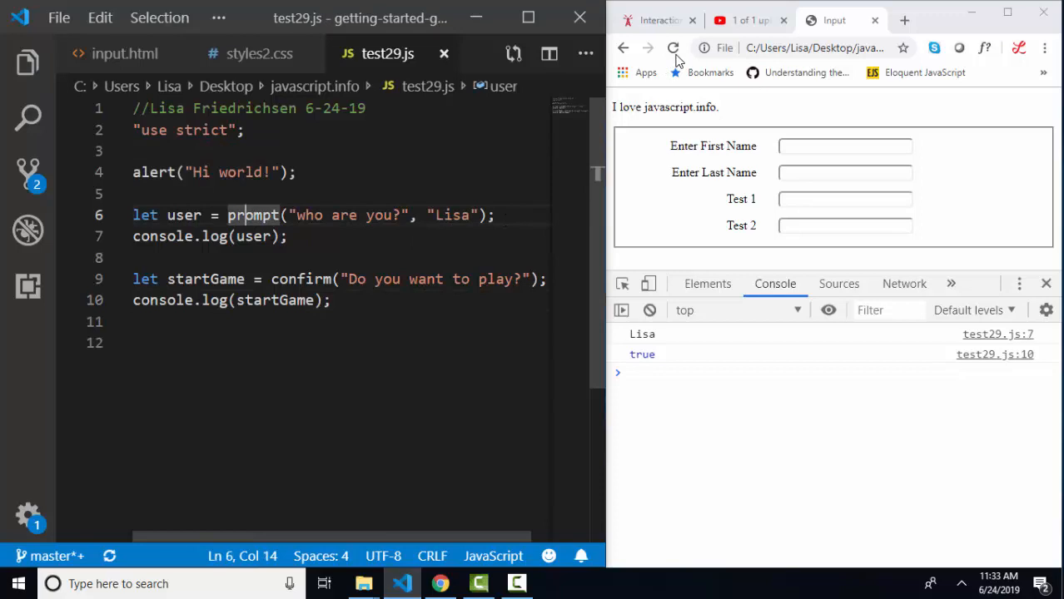
left_click(672, 46)
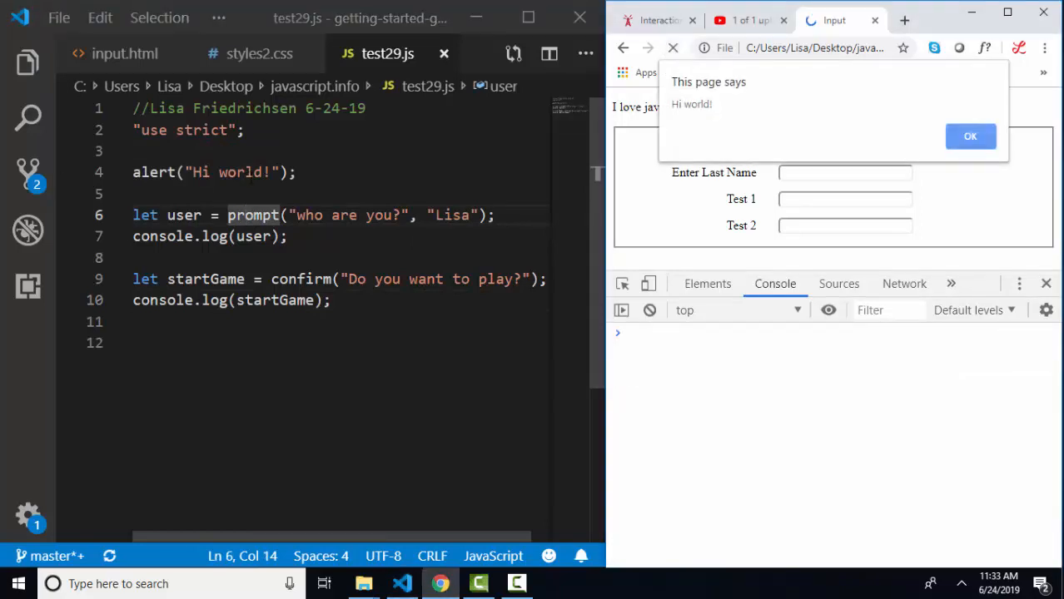
Accept the alert and the prefilled name, cancel 'Do you want to play?' so the console logs "Lisa" and false.
left_click(968, 137)
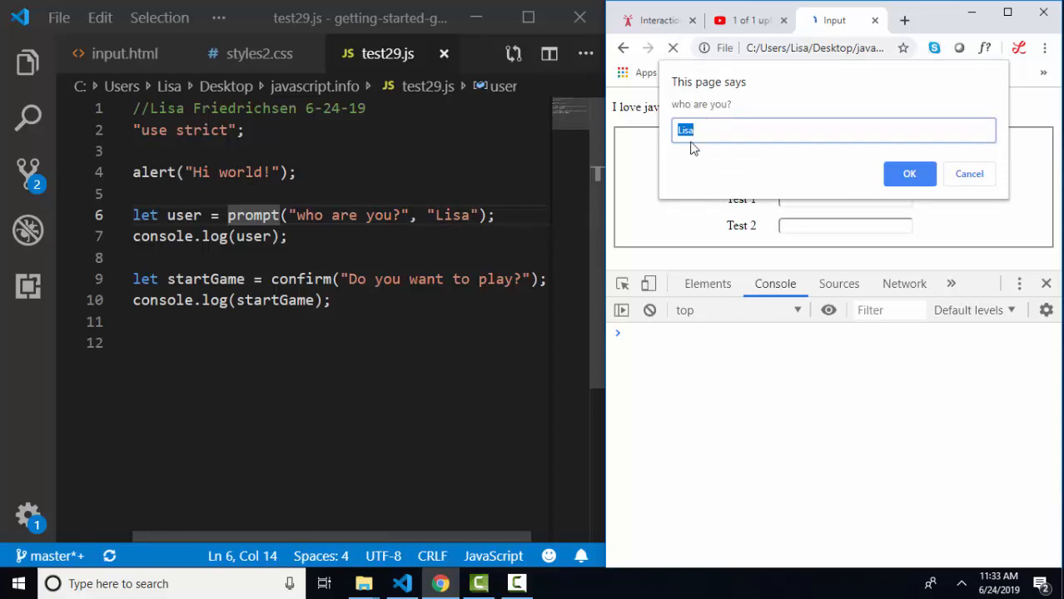
mouse_move(709, 123)
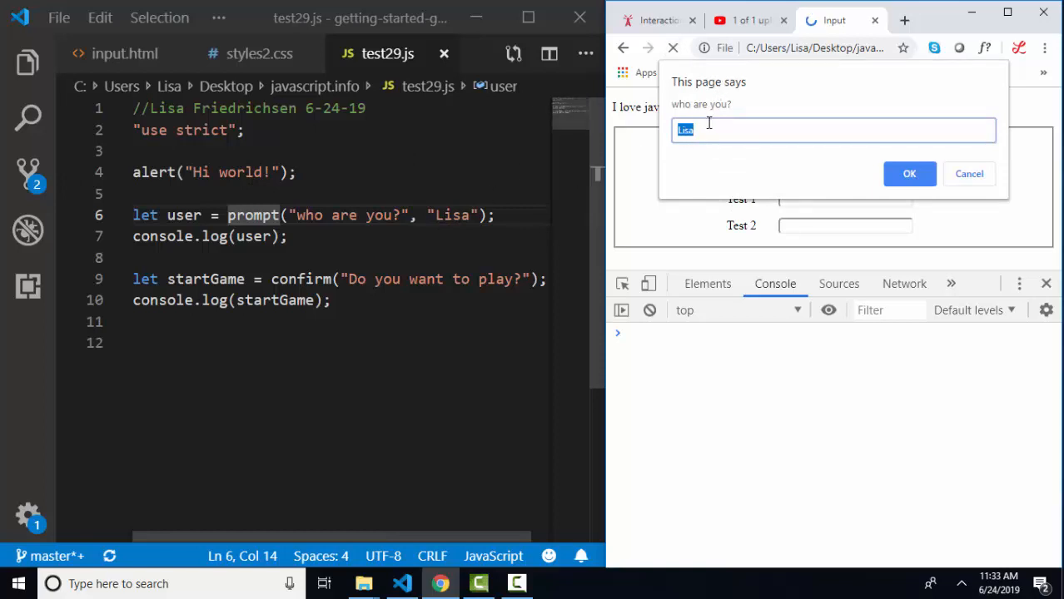
left_click(908, 173)
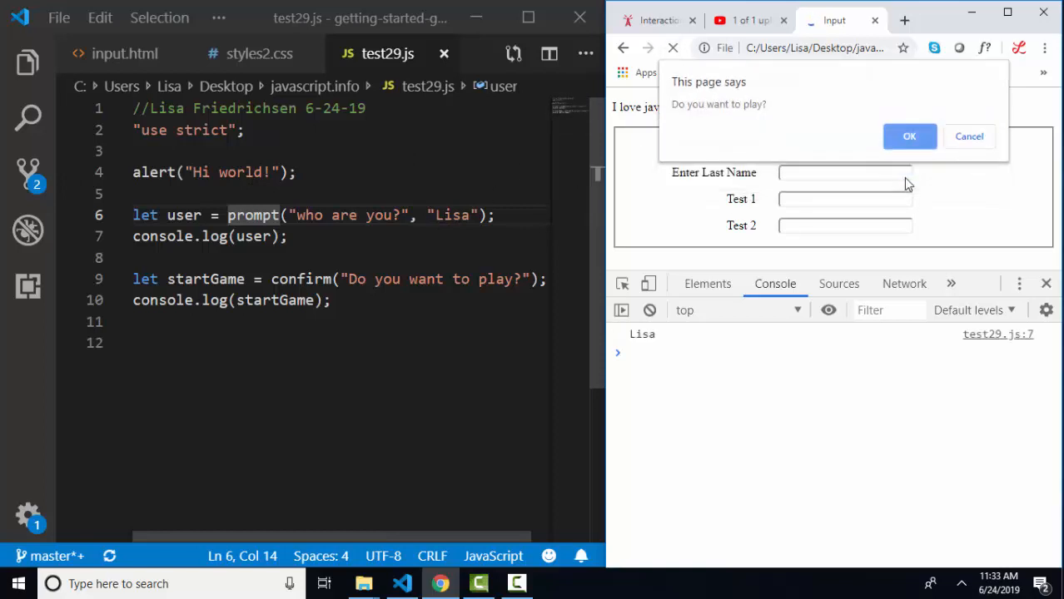
mouse_move(679, 133)
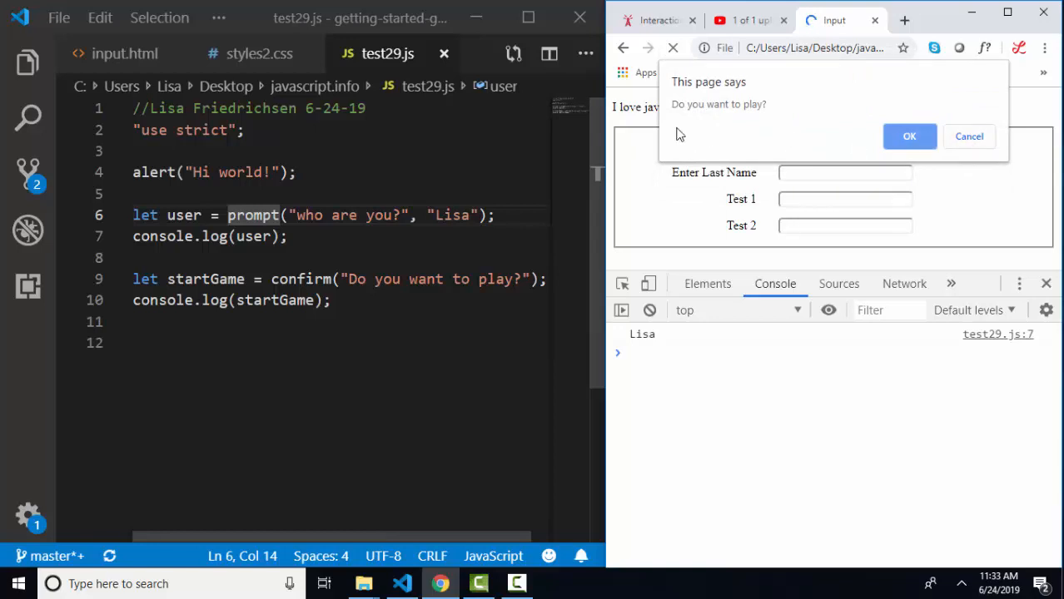
left_click(968, 137)
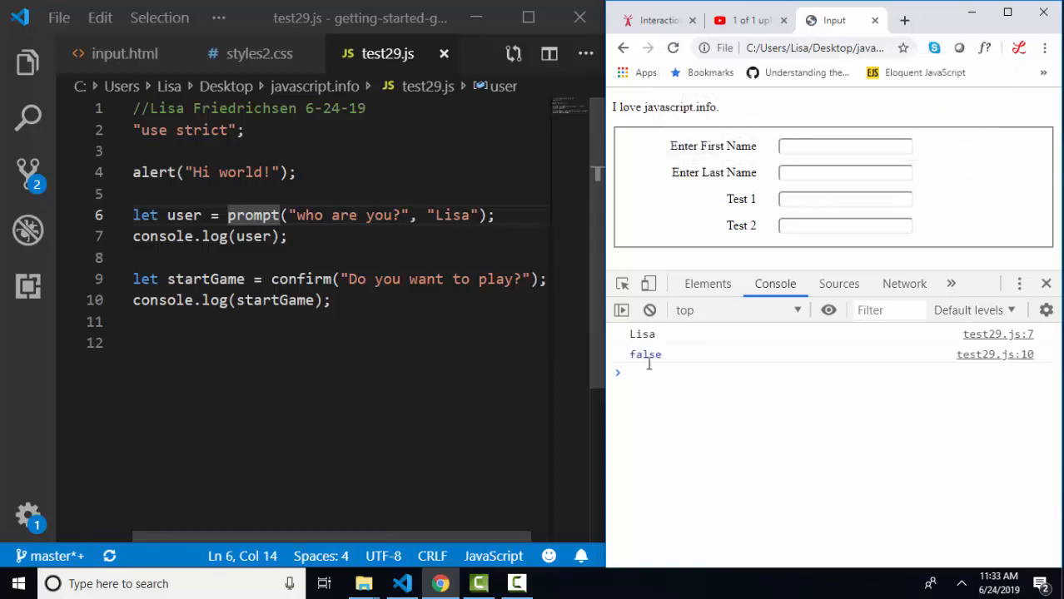
double_click(205, 279)
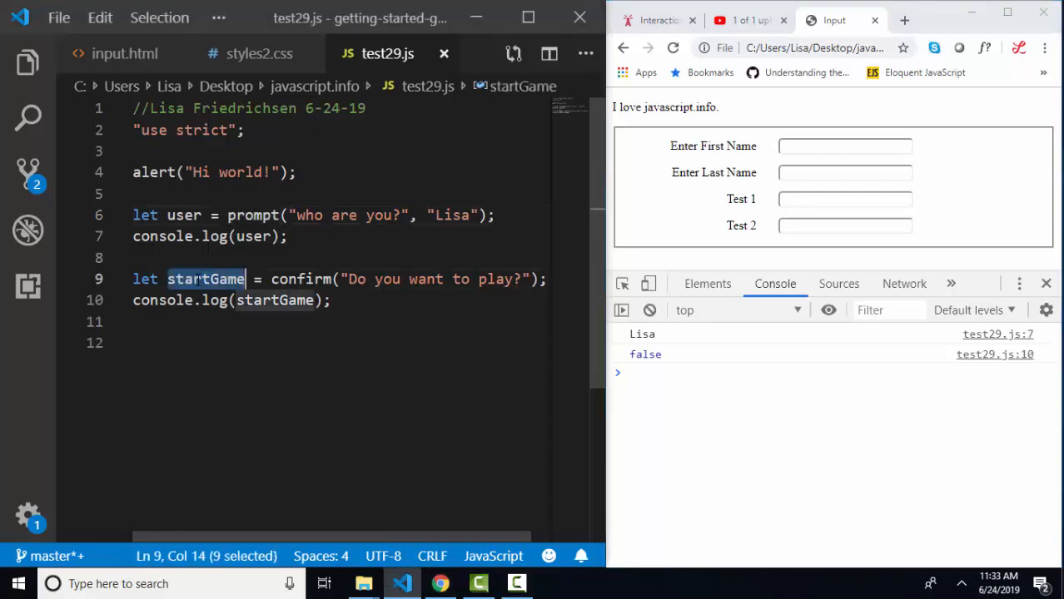